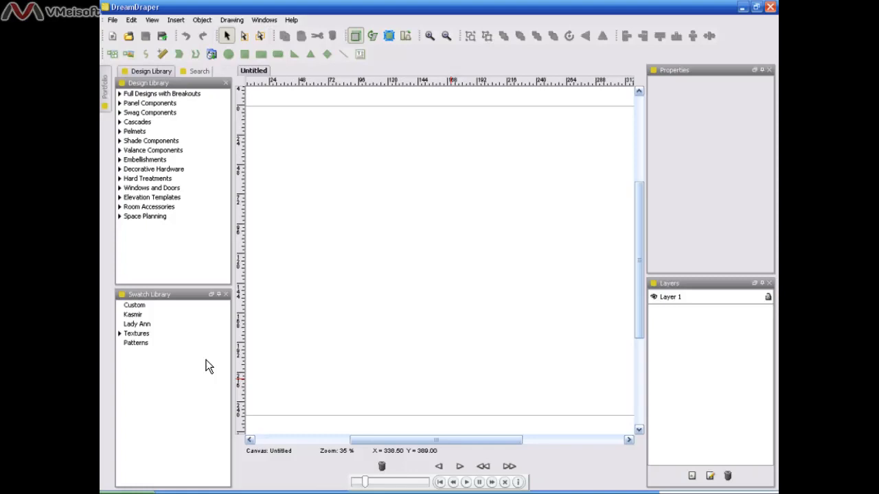
# Collapse the Swatch Library, Layers and Properties panels to edge tabs via their auto-hide pins.
pyautogui.click(225, 294)
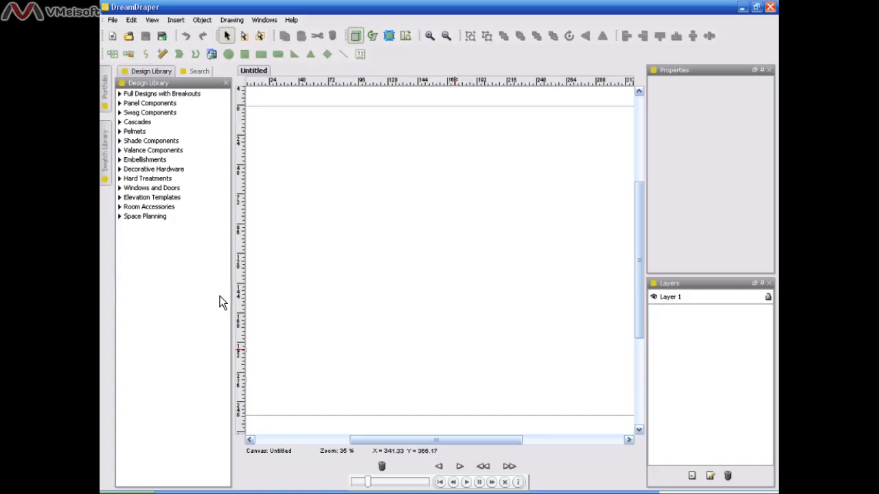
pyautogui.moveTo(555, 300)
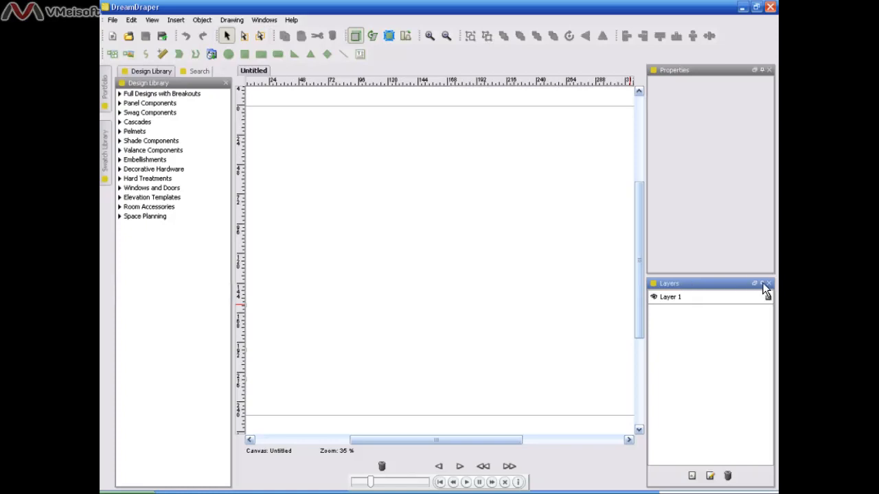
pyautogui.click(767, 283)
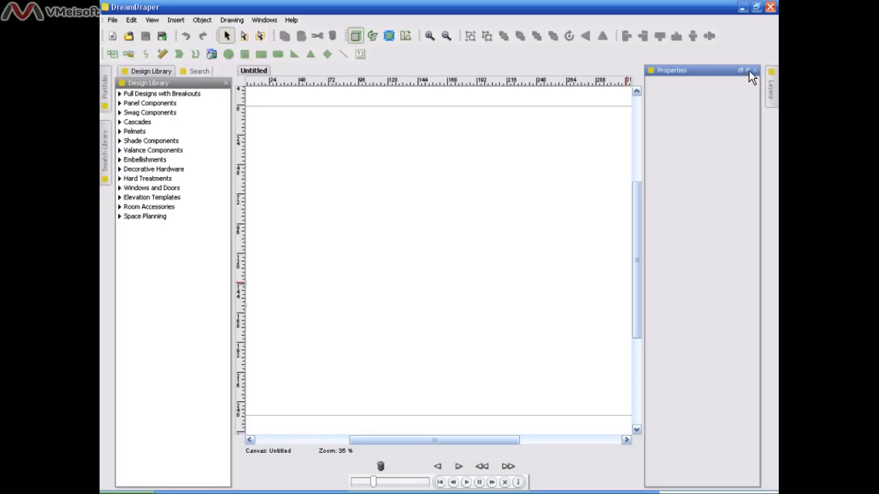
pyautogui.click(756, 70)
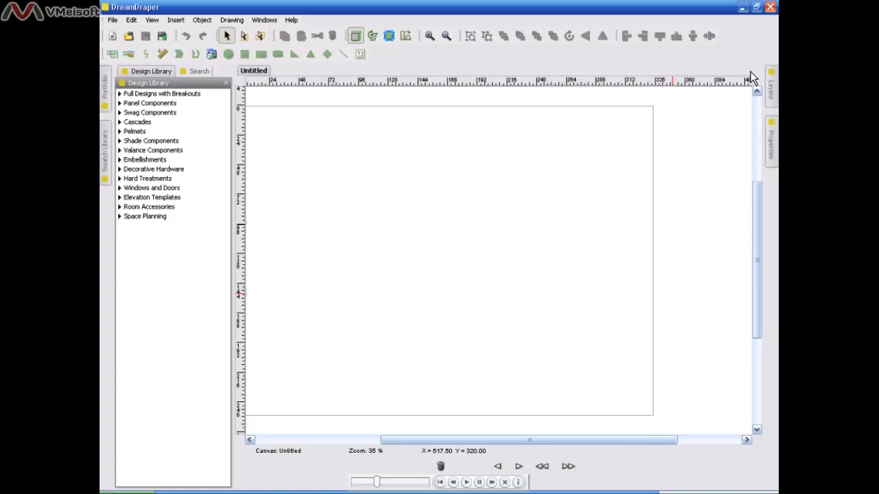
pyautogui.moveTo(258, 103)
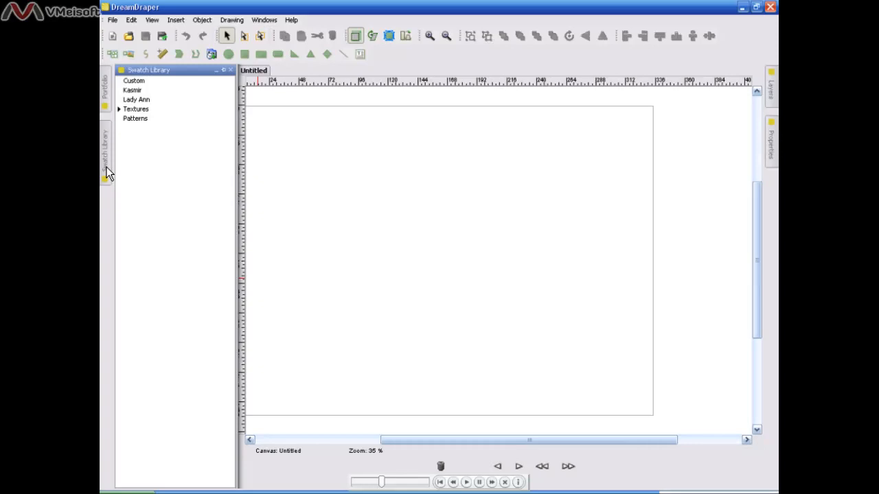
# Close the Swatch Library panel, leaving only the Design Library on the left.
pyautogui.click(105, 144)
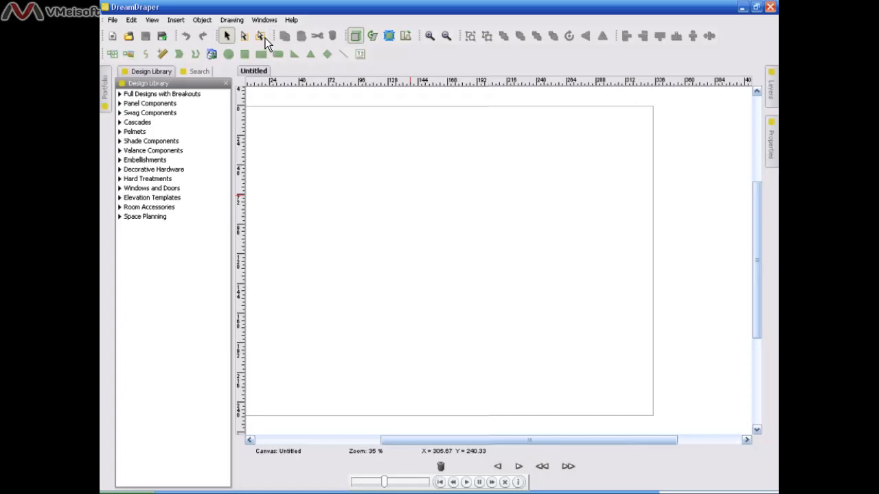
# Restore the Swatch Library panel from Windows > Show/Hide Windows.
pyautogui.click(263, 19)
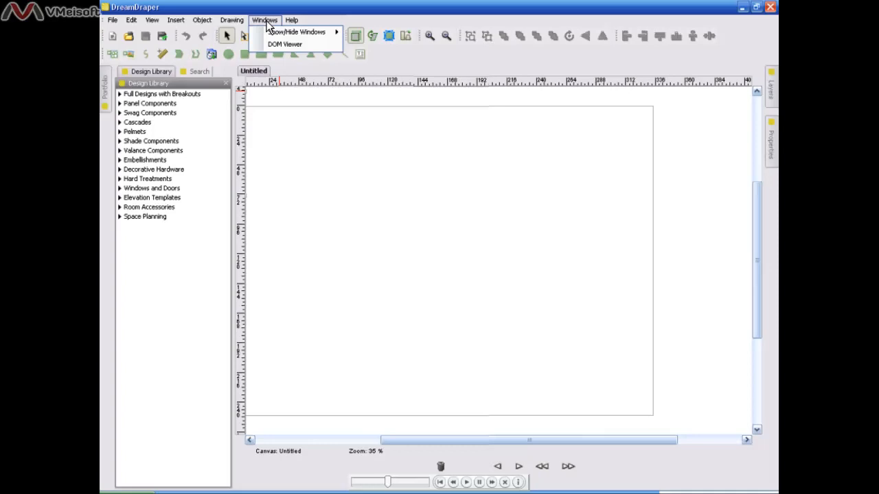
pyautogui.moveTo(362, 66)
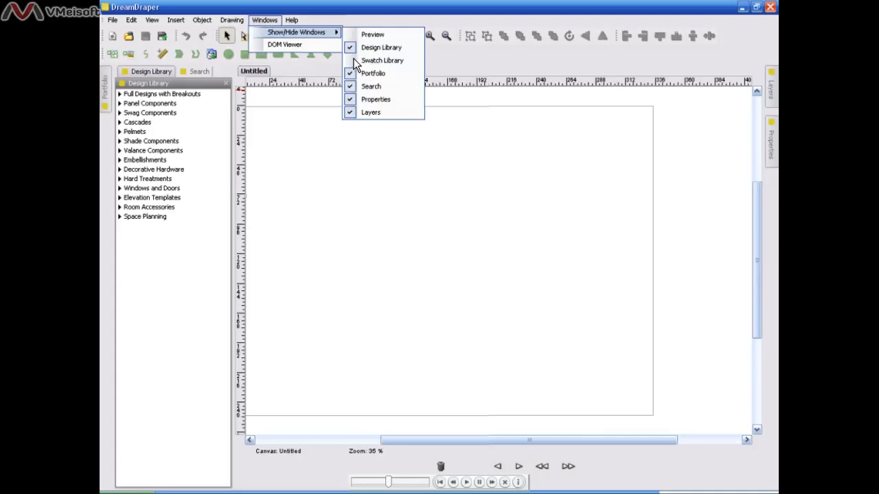
pyautogui.click(382, 60)
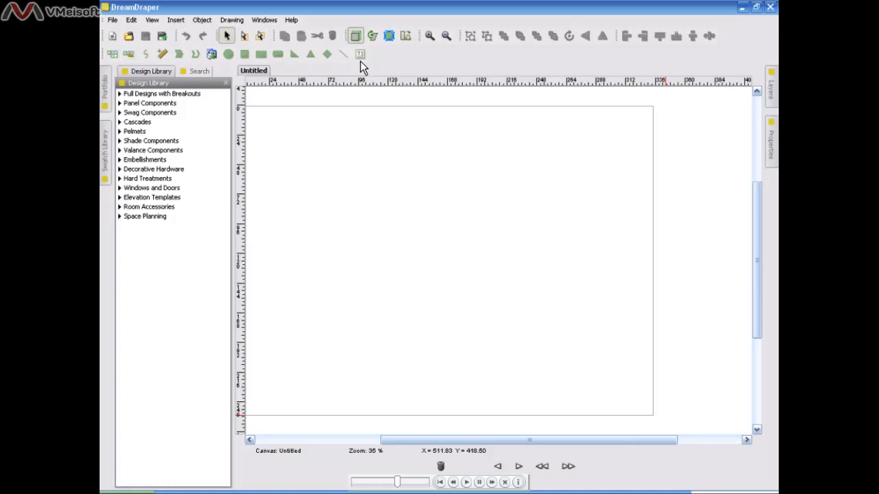
pyautogui.moveTo(440, 57)
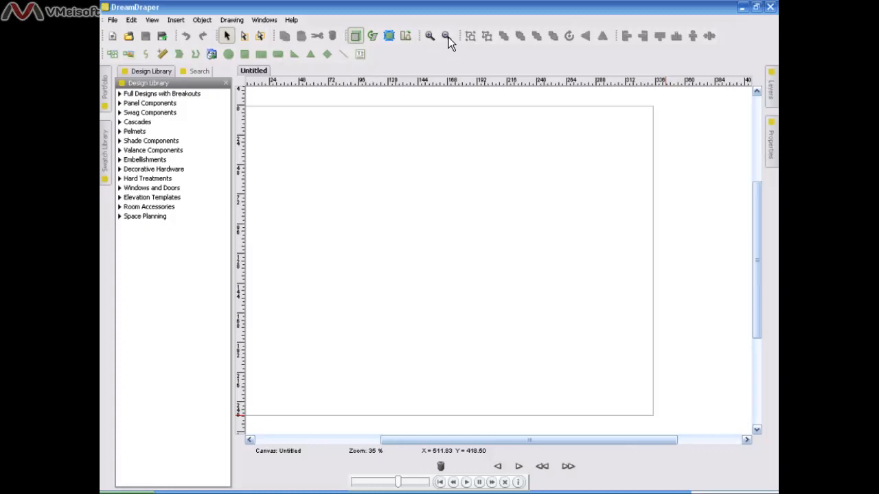
# Step the canvas zoom out and back in, settling at 30% from 35%.
pyautogui.click(445, 36)
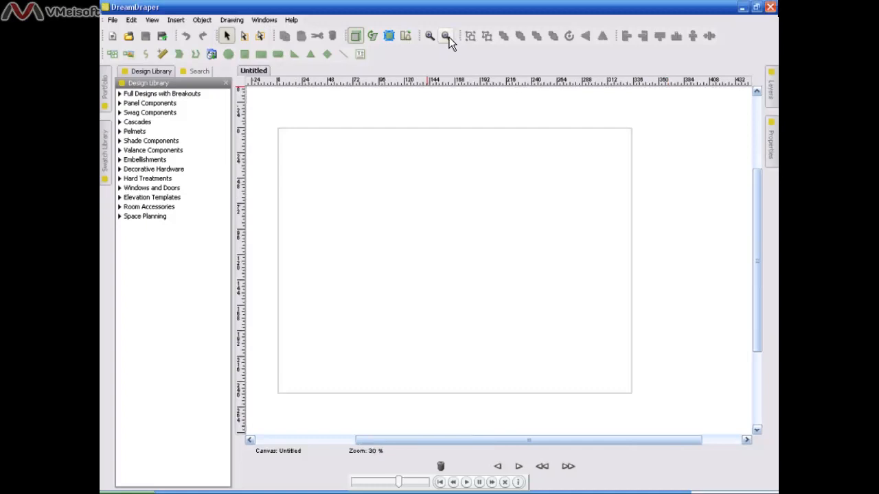
pyautogui.click(445, 36)
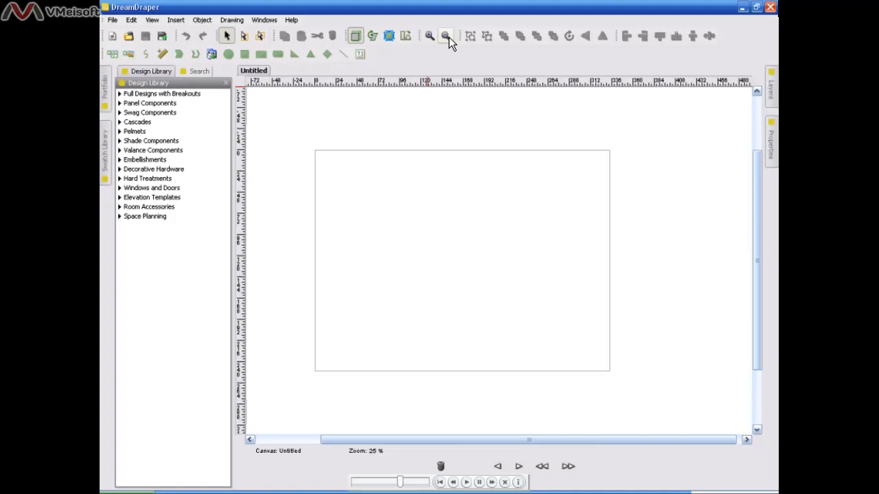
pyautogui.moveTo(431, 40)
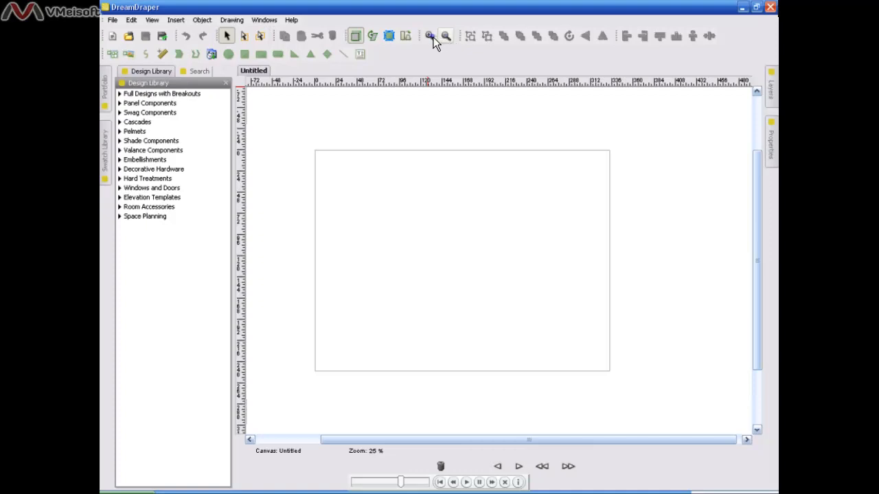
pyautogui.click(429, 36)
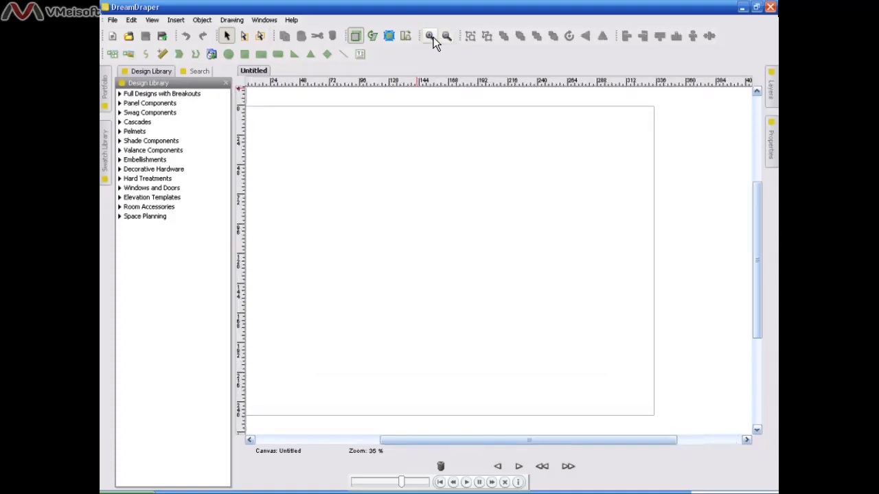
pyautogui.click(428, 36)
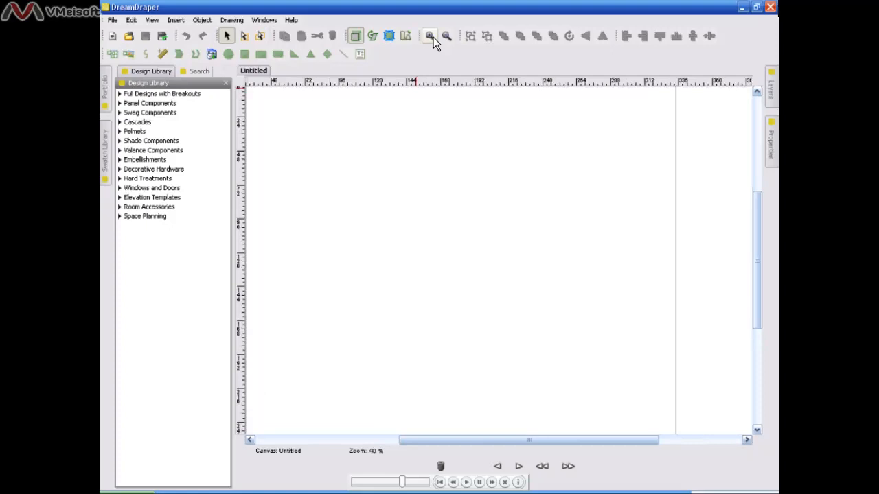
pyautogui.moveTo(450, 42)
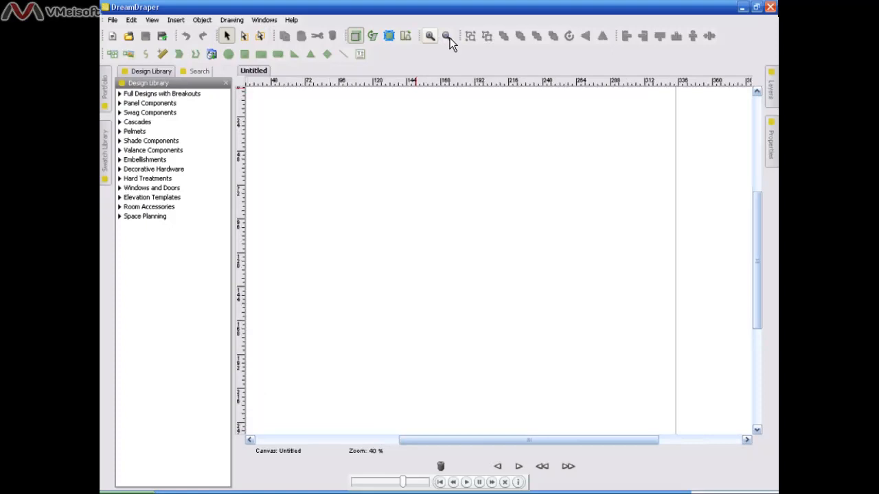
pyautogui.click(445, 36)
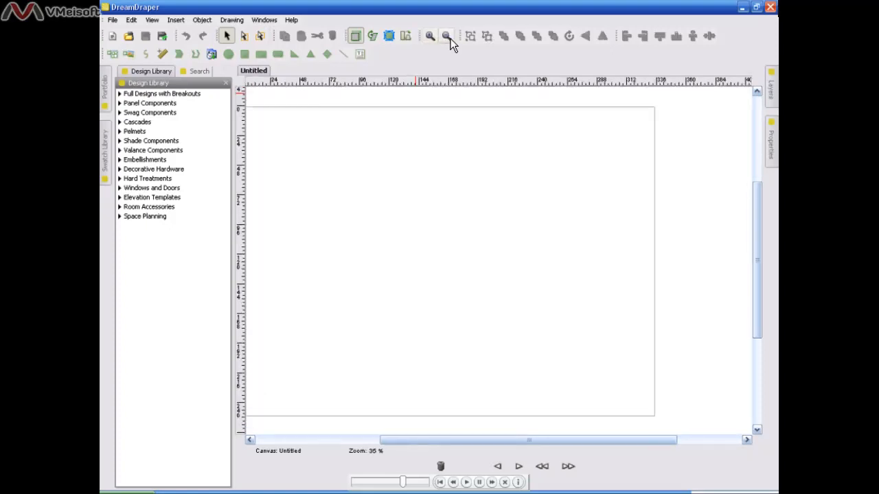
pyautogui.click(445, 36)
pyautogui.write('Smith Living Room Proposal')
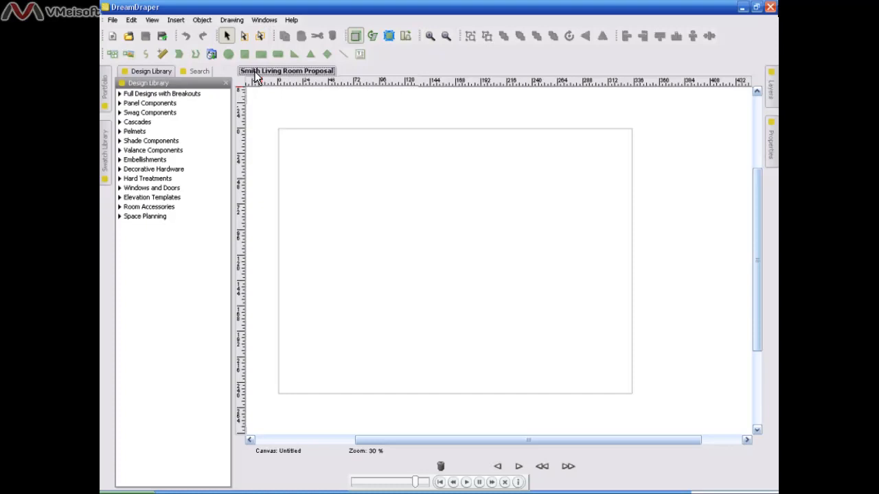
# Create a second blank canvas and rename its Untitled tab with text 'Smith ... Proposal'.
pyautogui.click(112, 36)
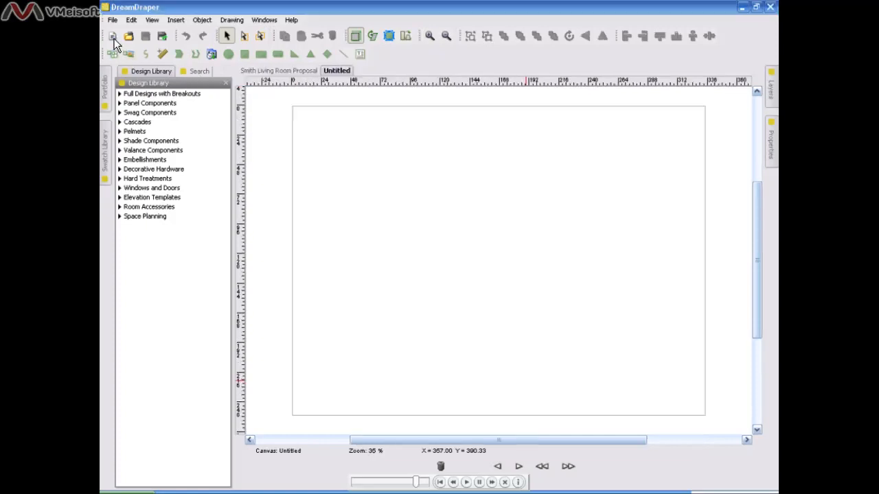
pyautogui.moveTo(209, 44)
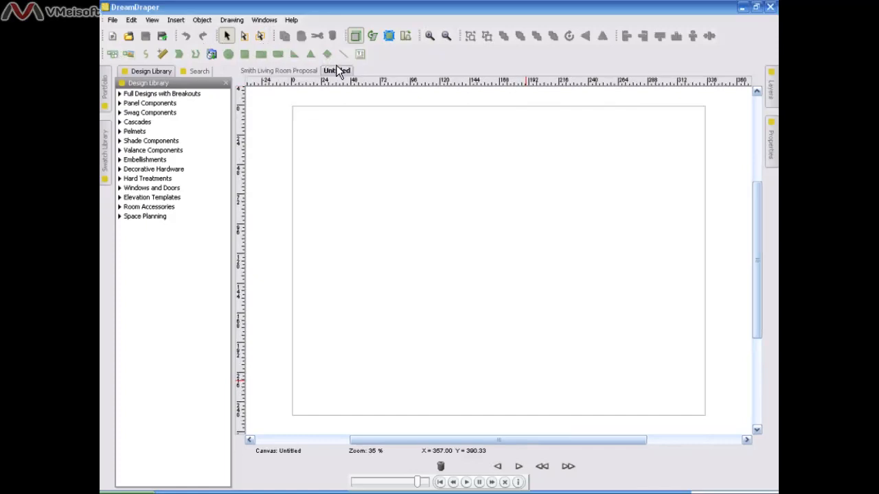
pyautogui.doubleClick(336, 70)
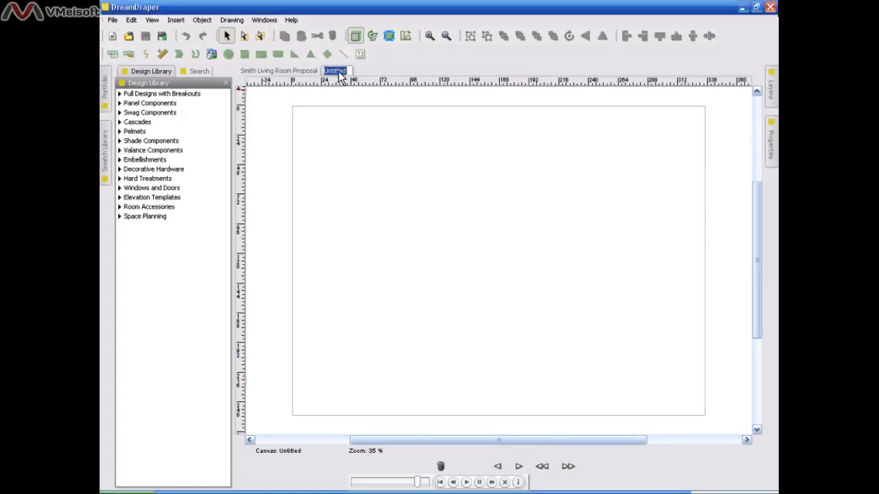
pyautogui.write('Smith')
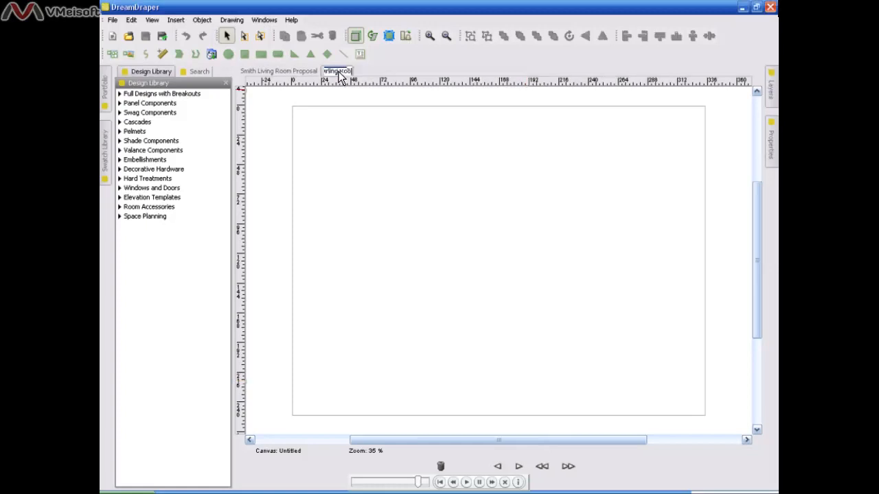
pyautogui.write('Proposal')
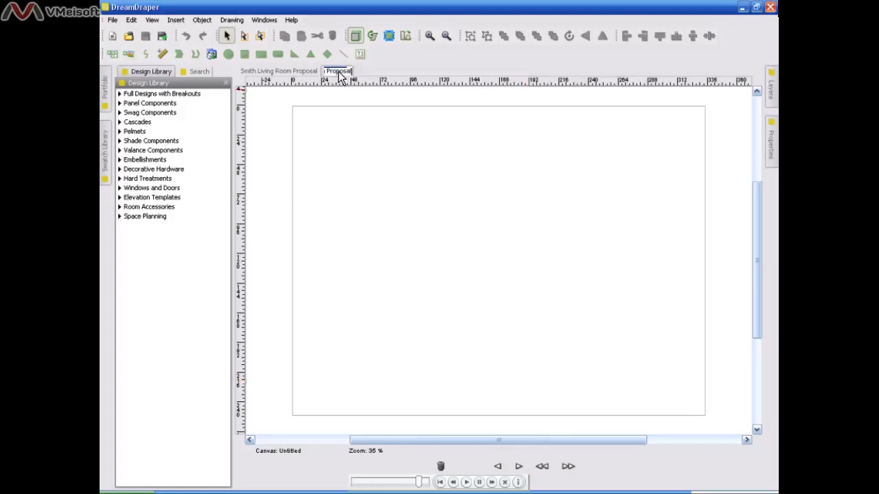